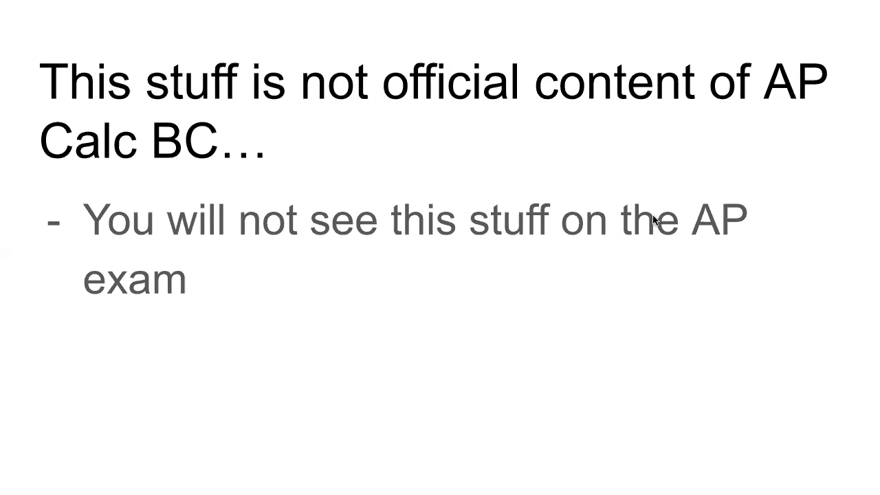
{"action": "mouse_move", "coordinate": [657, 220]}
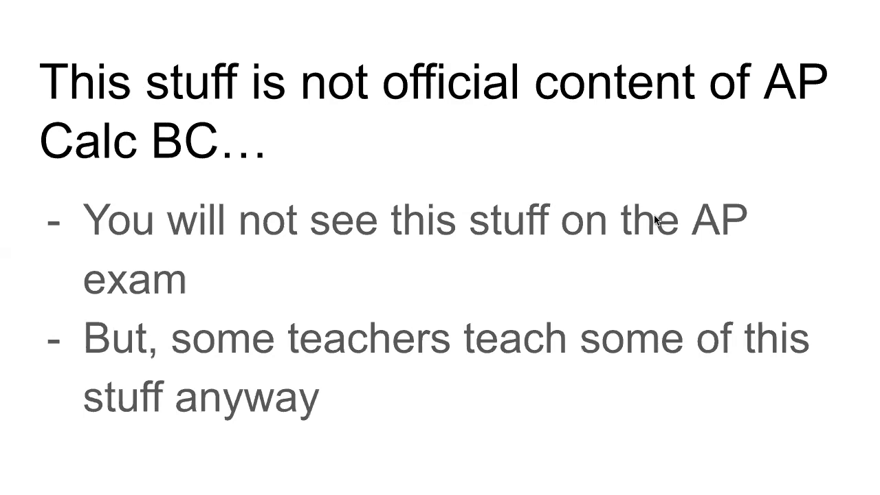
{"action": "mouse_move", "coordinate": [657, 219]}
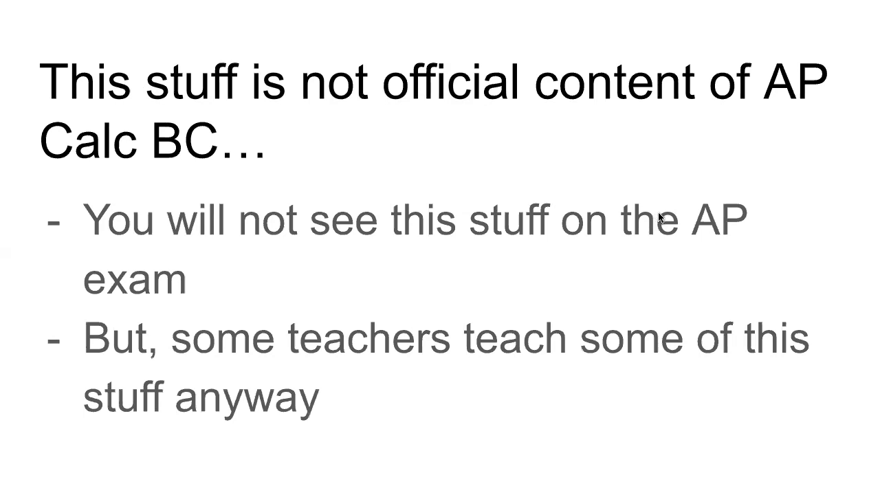